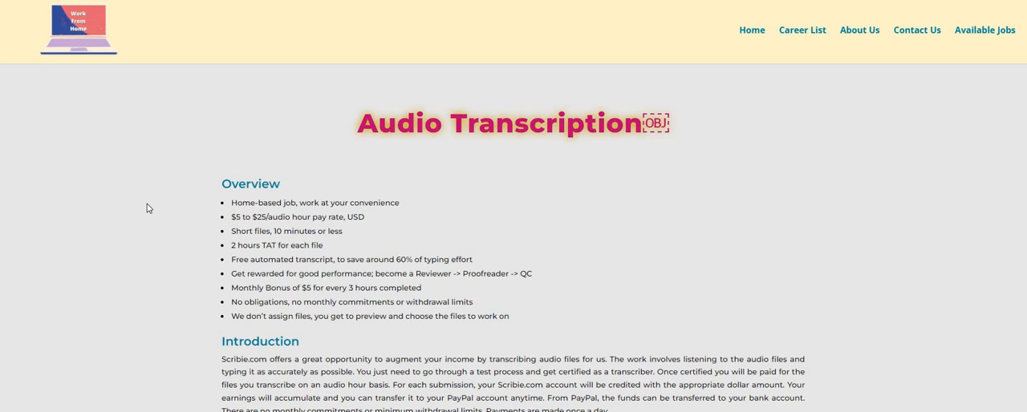
pyautogui.moveTo(143, 213)
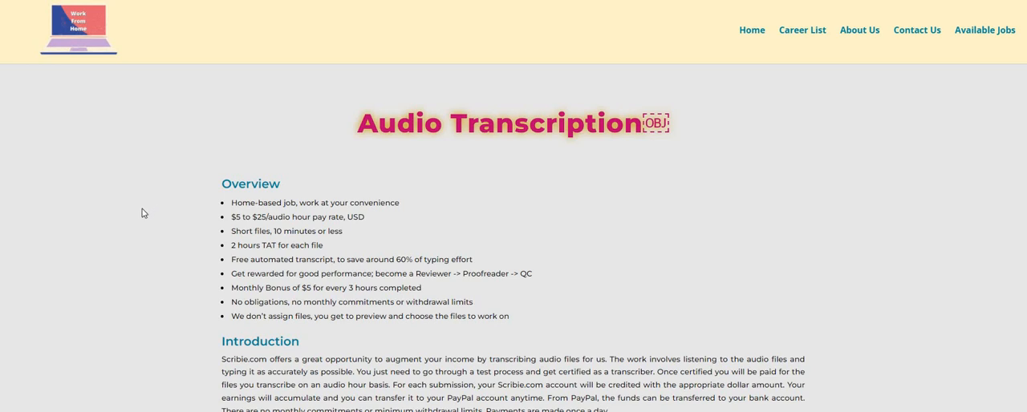
pyautogui.moveTo(132, 216)
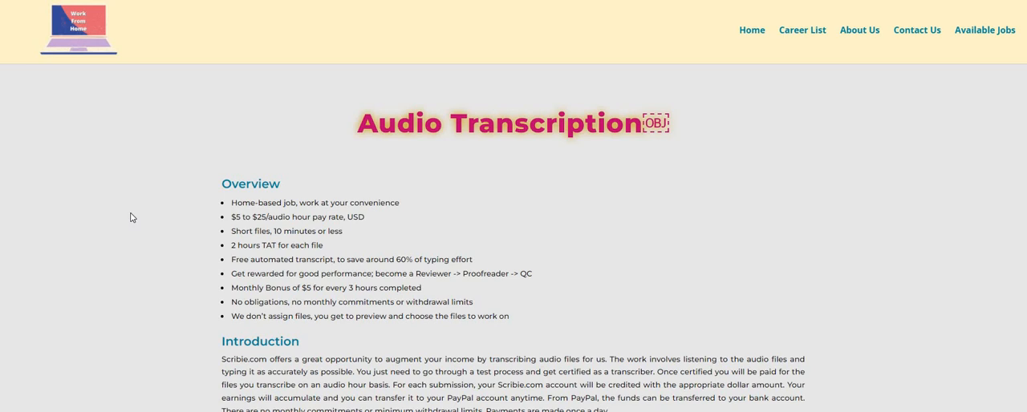
pyautogui.moveTo(125, 212)
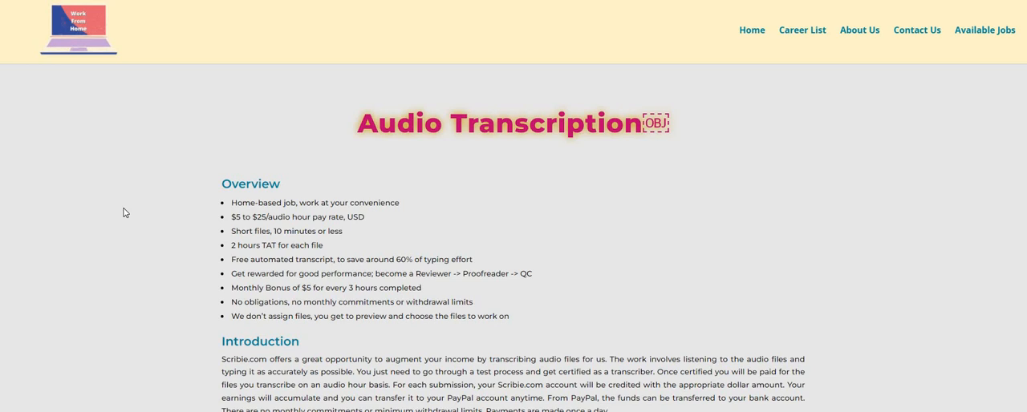
pyautogui.moveTo(133, 192)
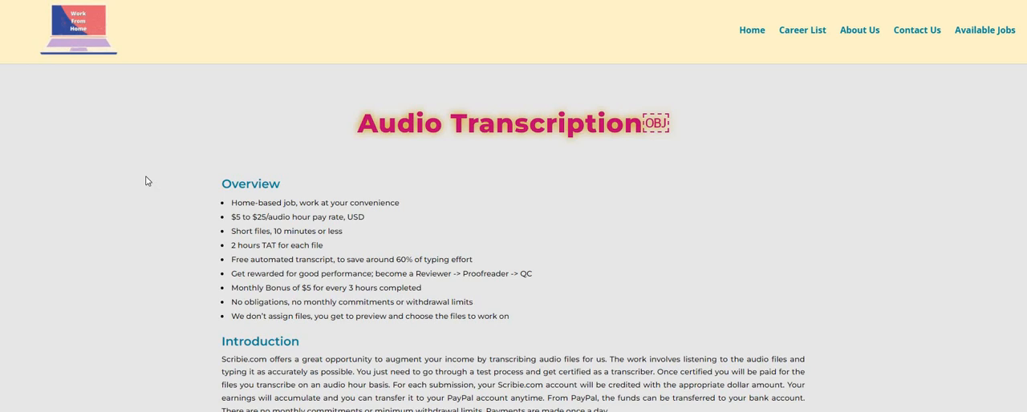
pyautogui.moveTo(145, 186)
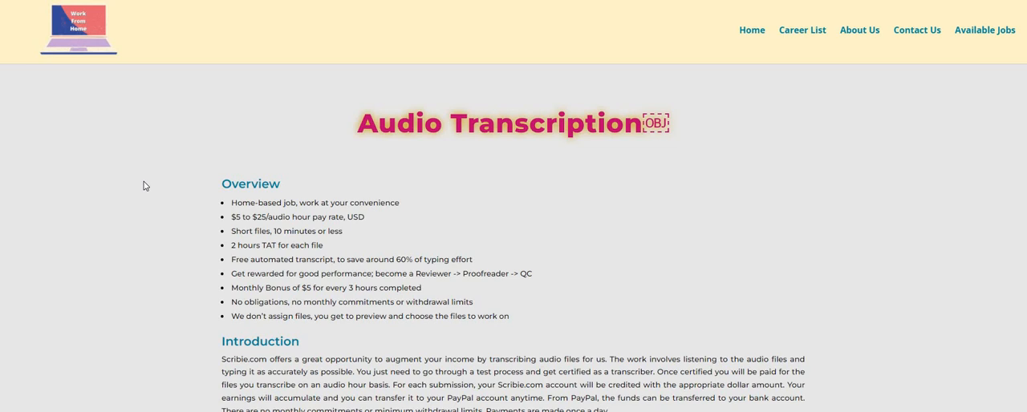
pyautogui.moveTo(155, 194)
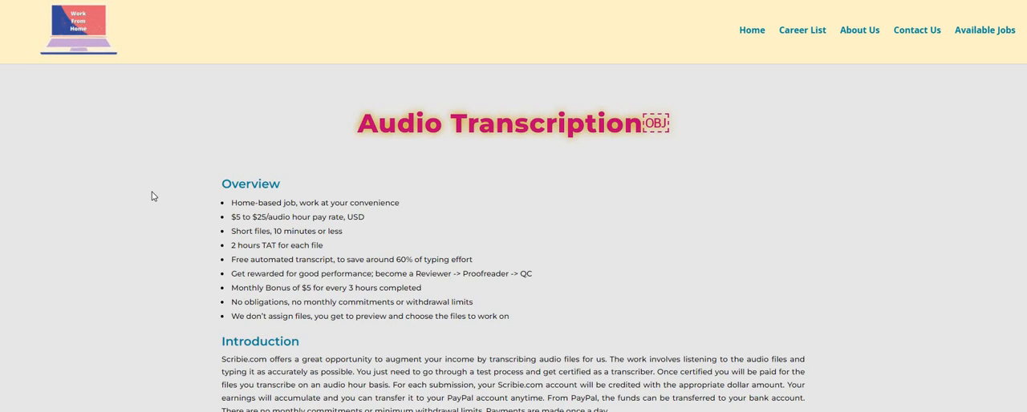
pyautogui.scroll(-3)
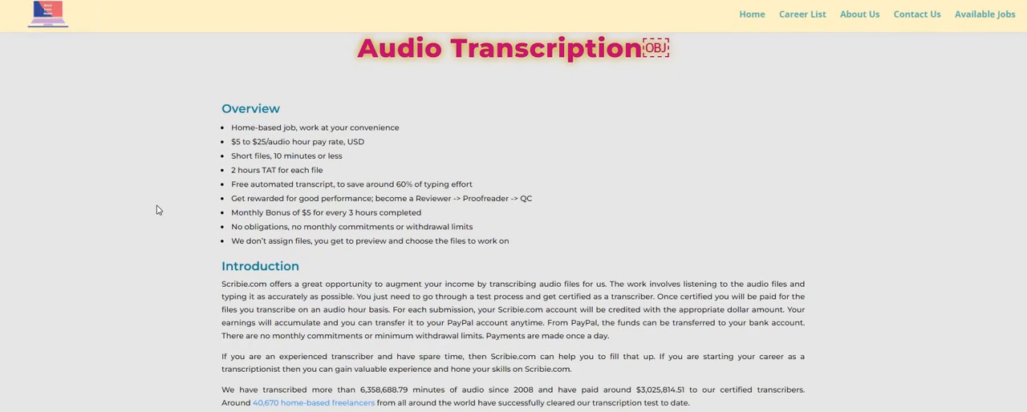
pyautogui.scroll(-3)
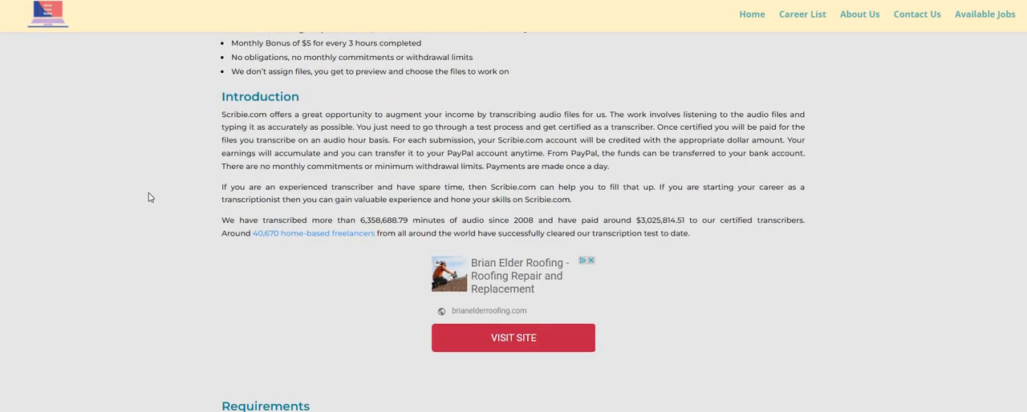
pyautogui.scroll(-3)
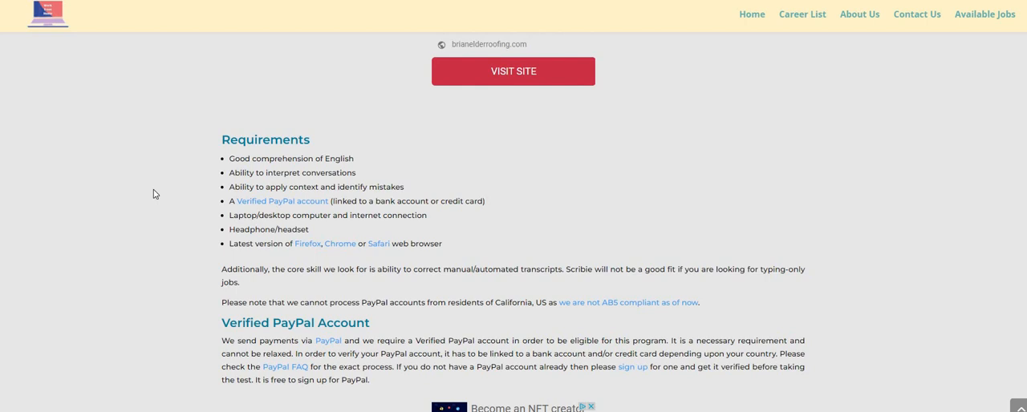
pyautogui.moveTo(154, 197)
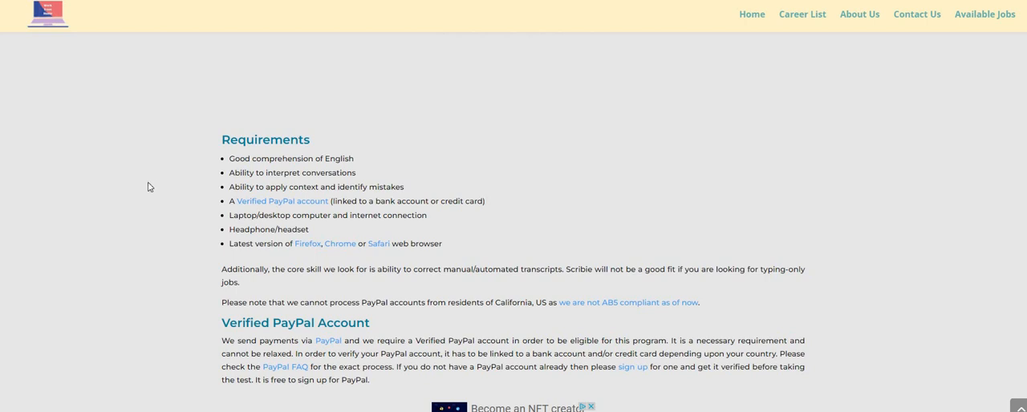
pyautogui.scroll(-3)
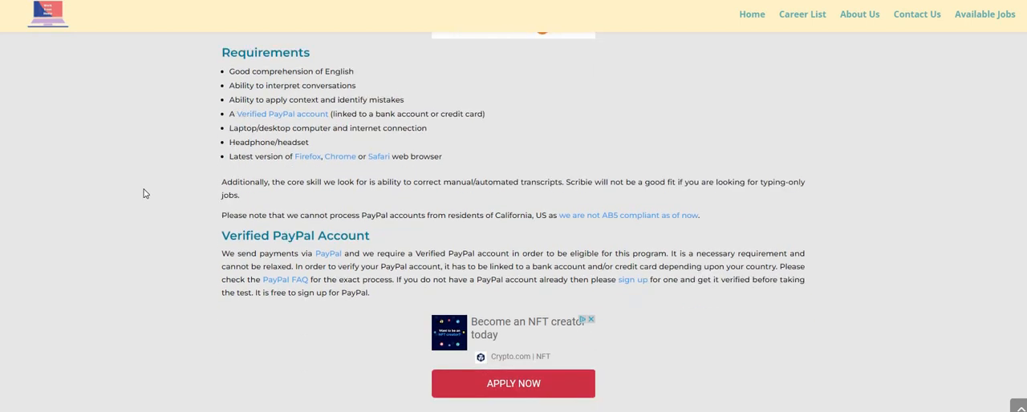
pyautogui.scroll(-3)
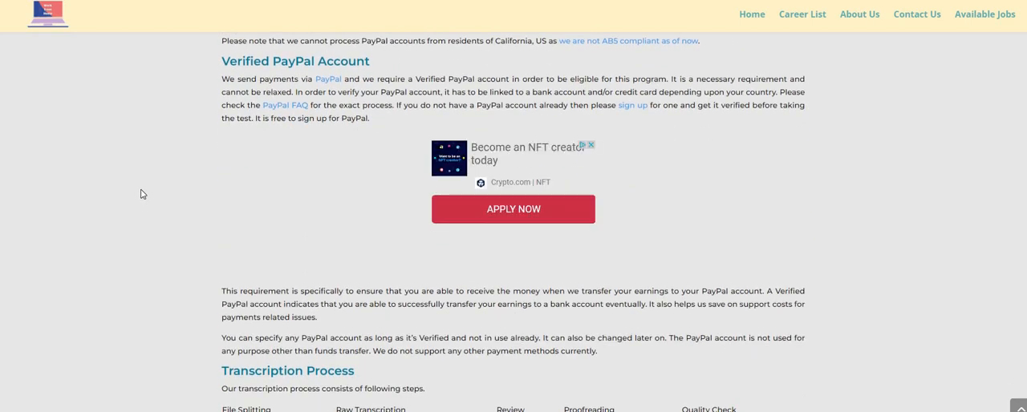
pyautogui.scroll(-3)
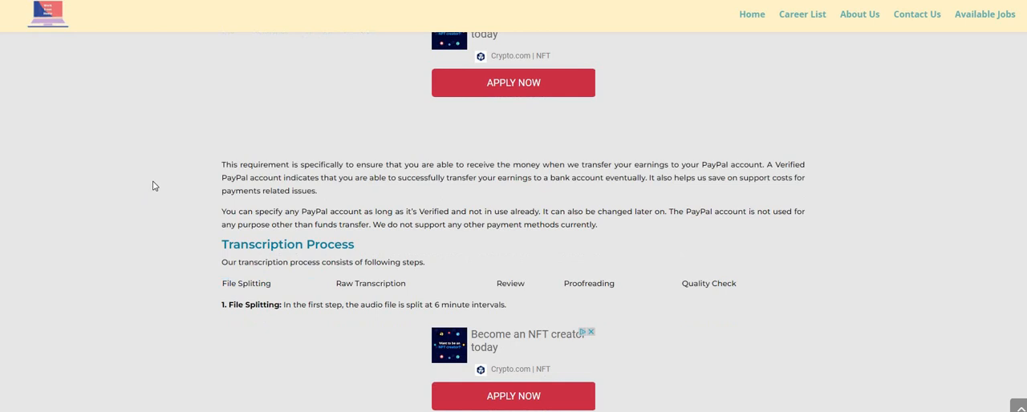
pyautogui.scroll(-3)
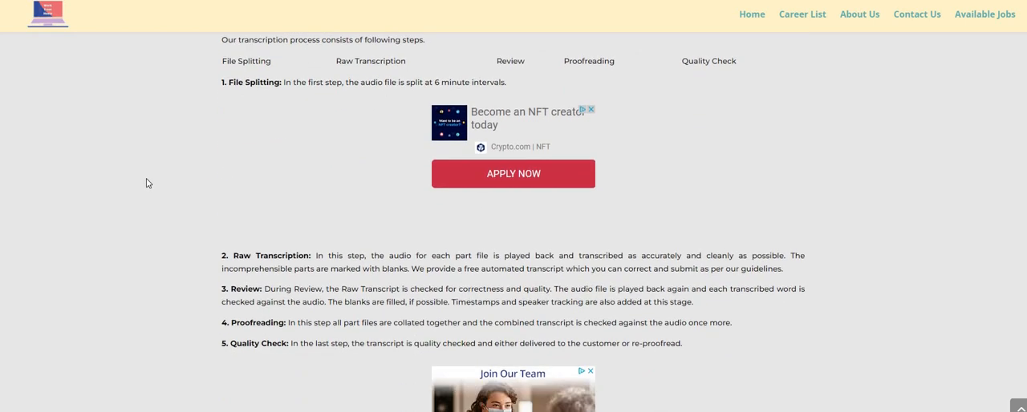
pyautogui.scroll(-3)
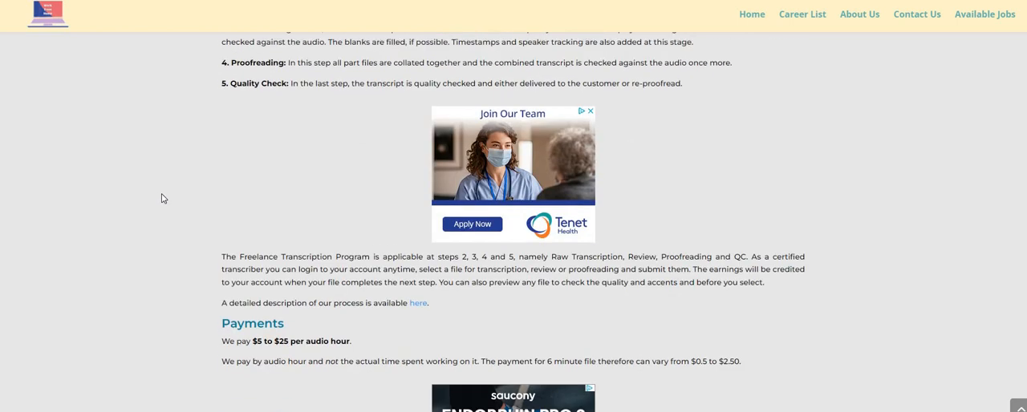
pyautogui.scroll(-3)
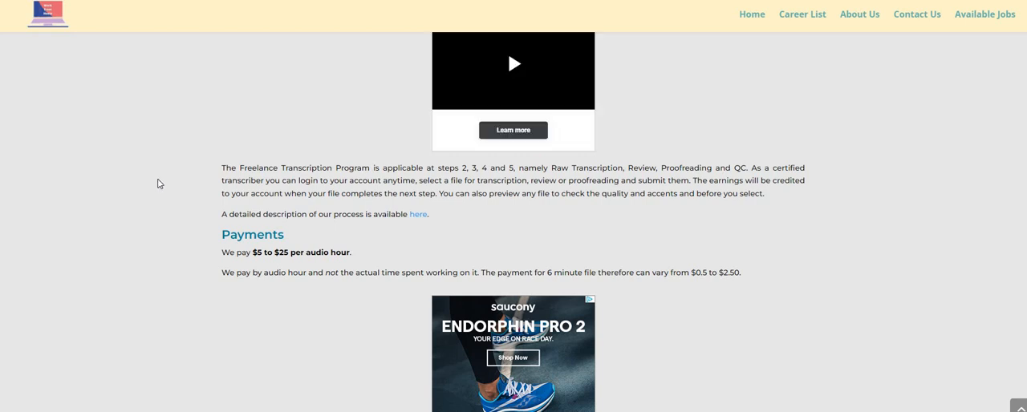
pyautogui.scroll(-3)
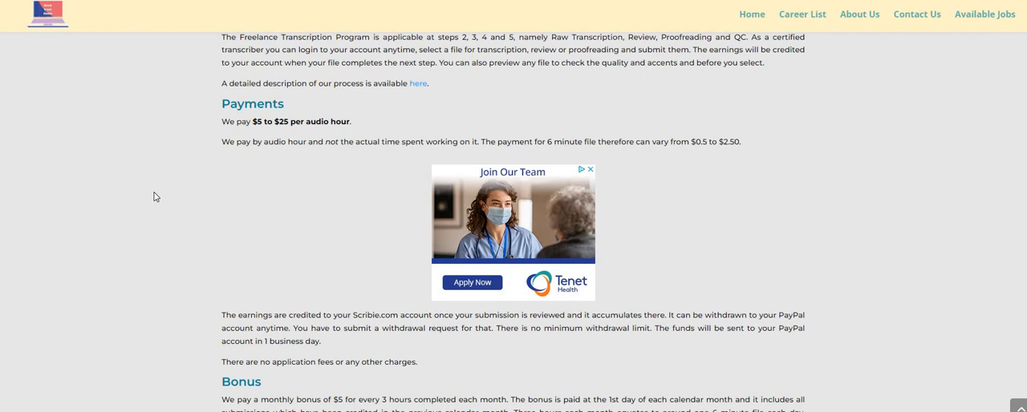
pyautogui.moveTo(109, 276)
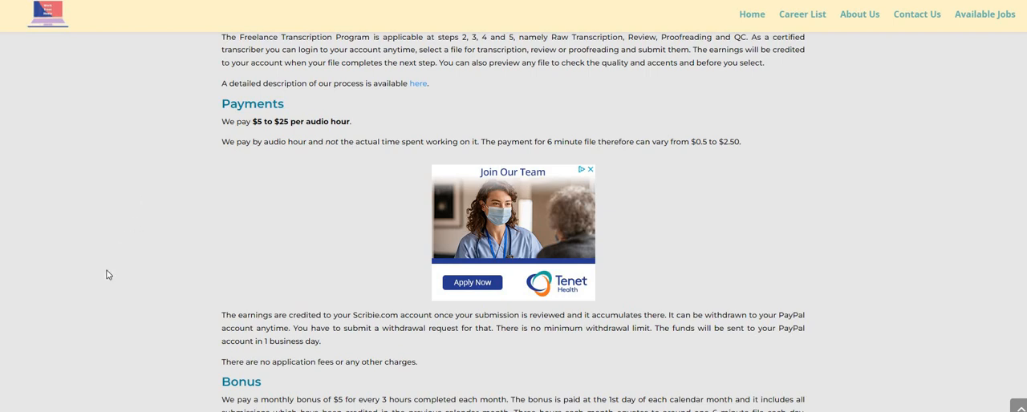